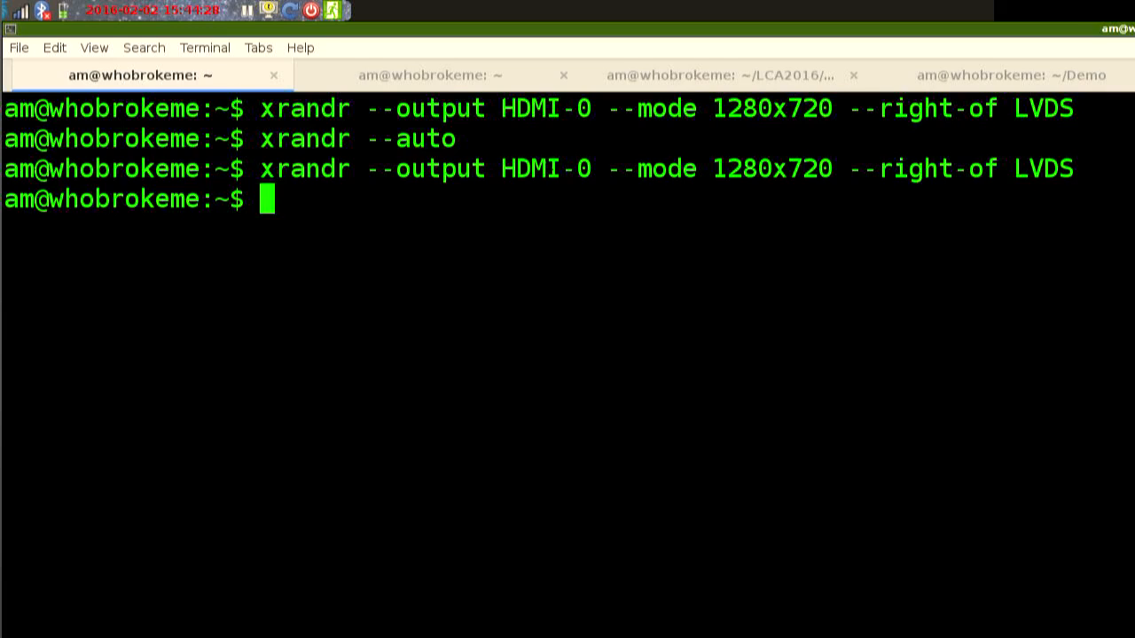
Bring up collectd.conf and read through its plugin configuration sections.
left_click(444, 74)
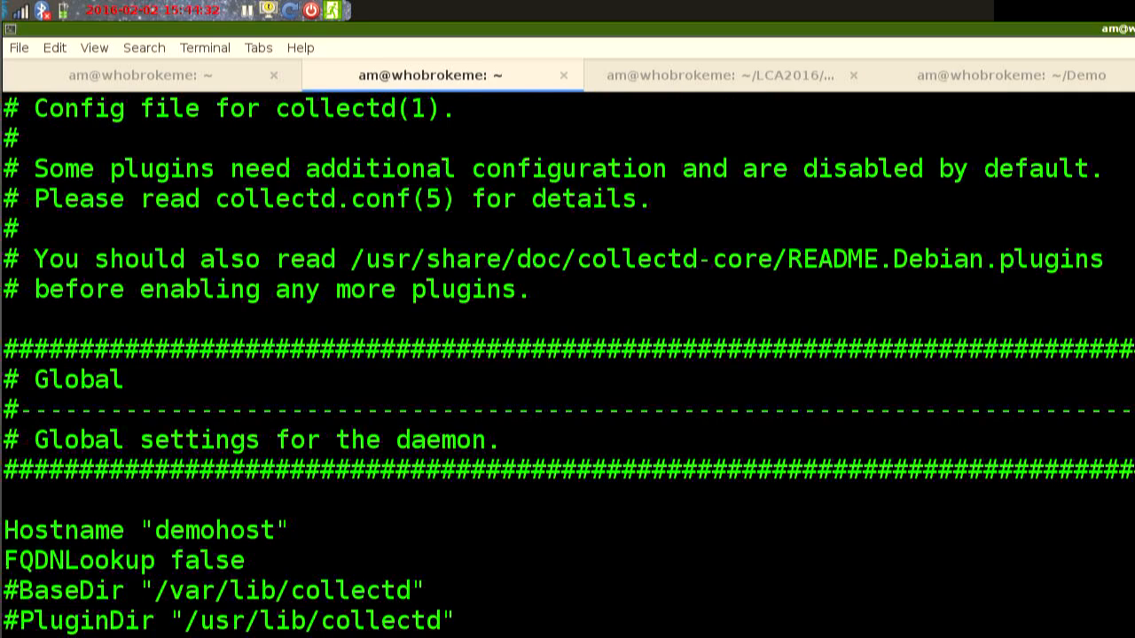
scroll("down", 3)
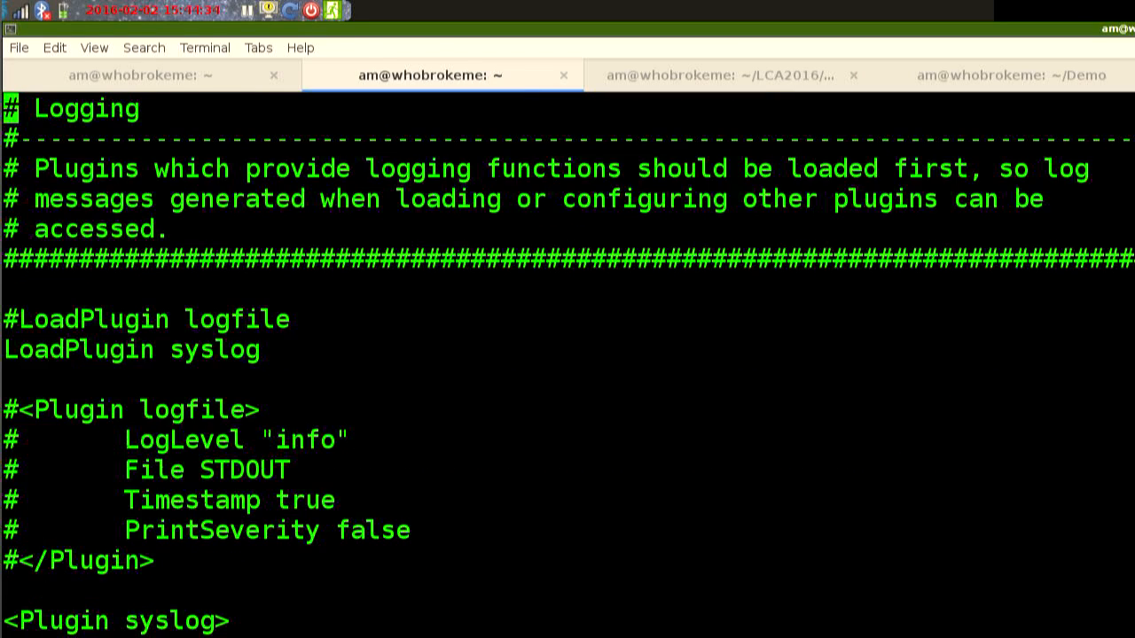
scroll("down", 3)
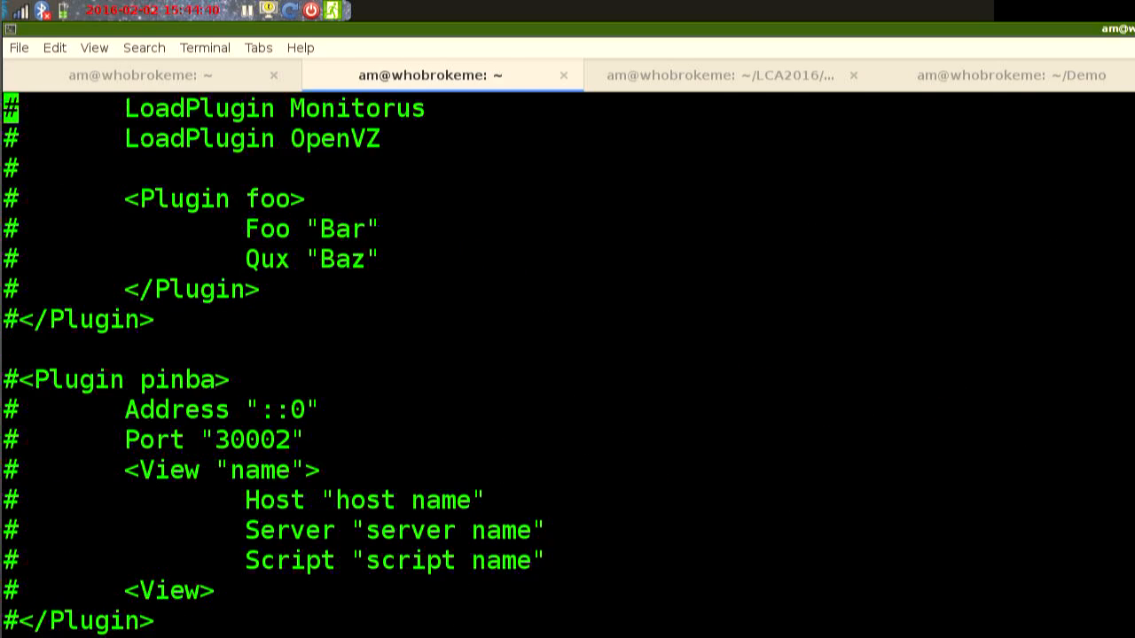
scroll("down", 3)
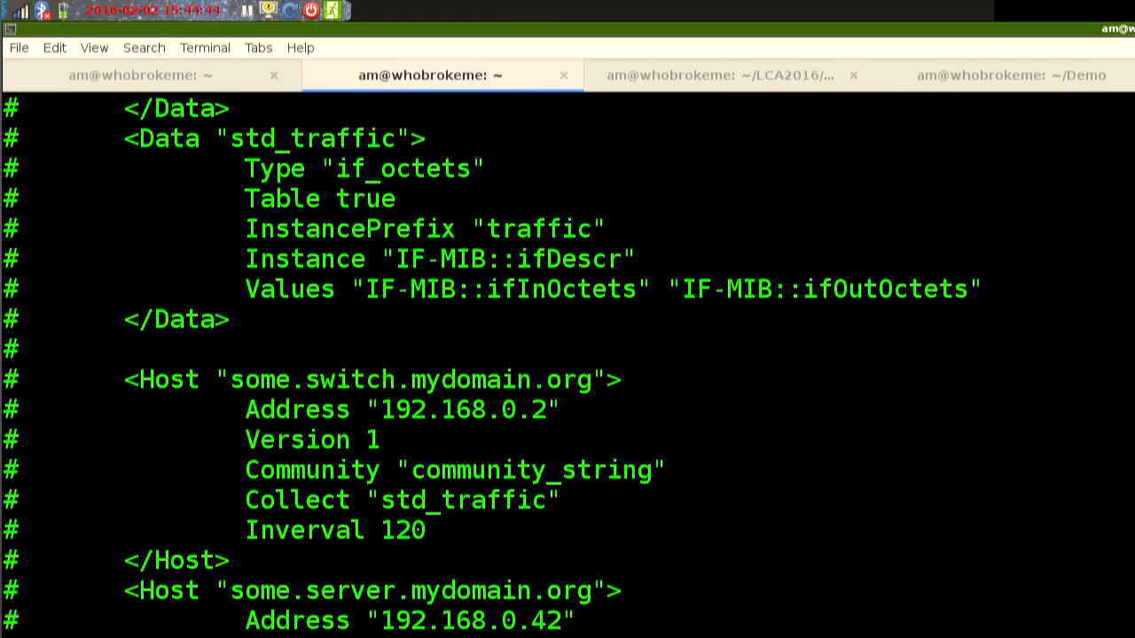
scroll("down", 3)
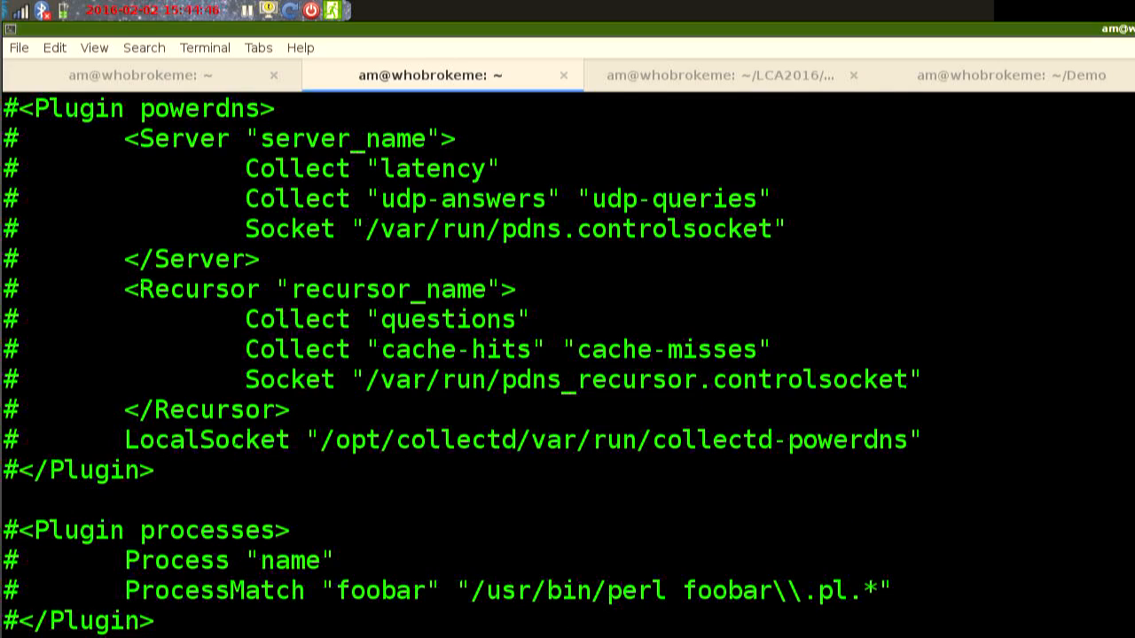
scroll("down", 3)
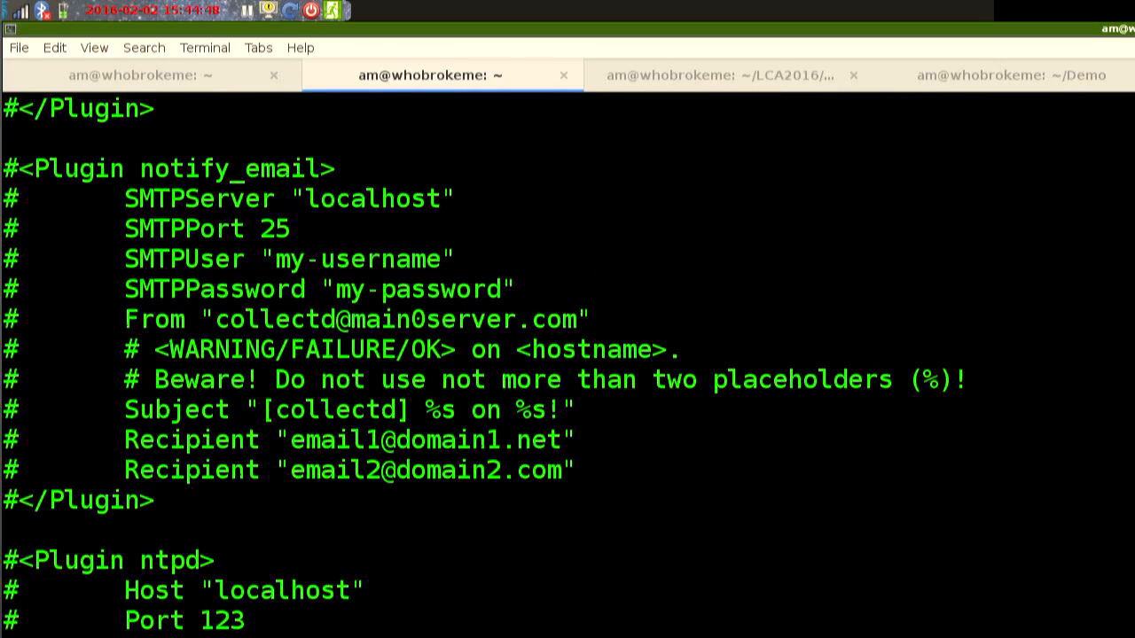
scroll("down", 3)
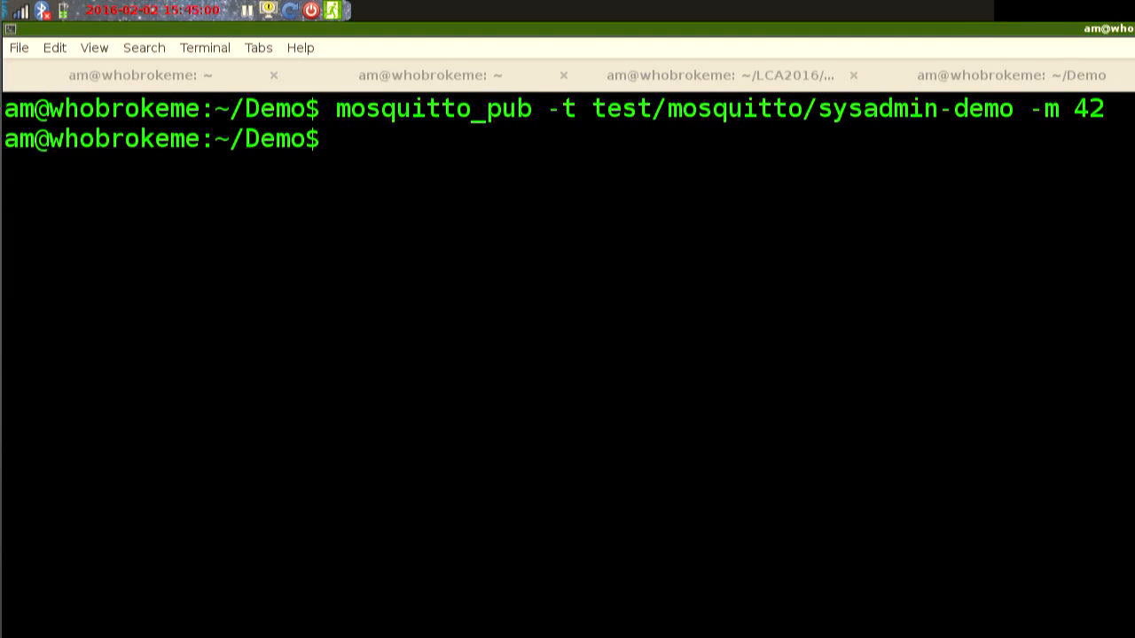
Check the root 'systemctl restart collectd' session, the Demo session, then the LCA2016 Docker build output.
left_click(133, 75)
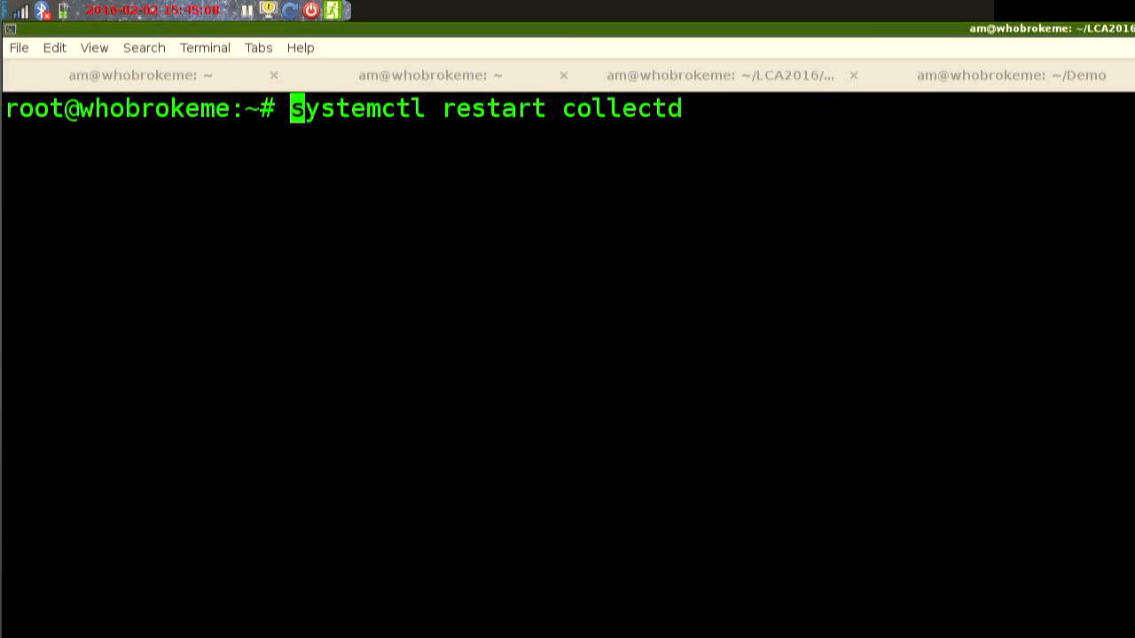
left_click(1009, 74)
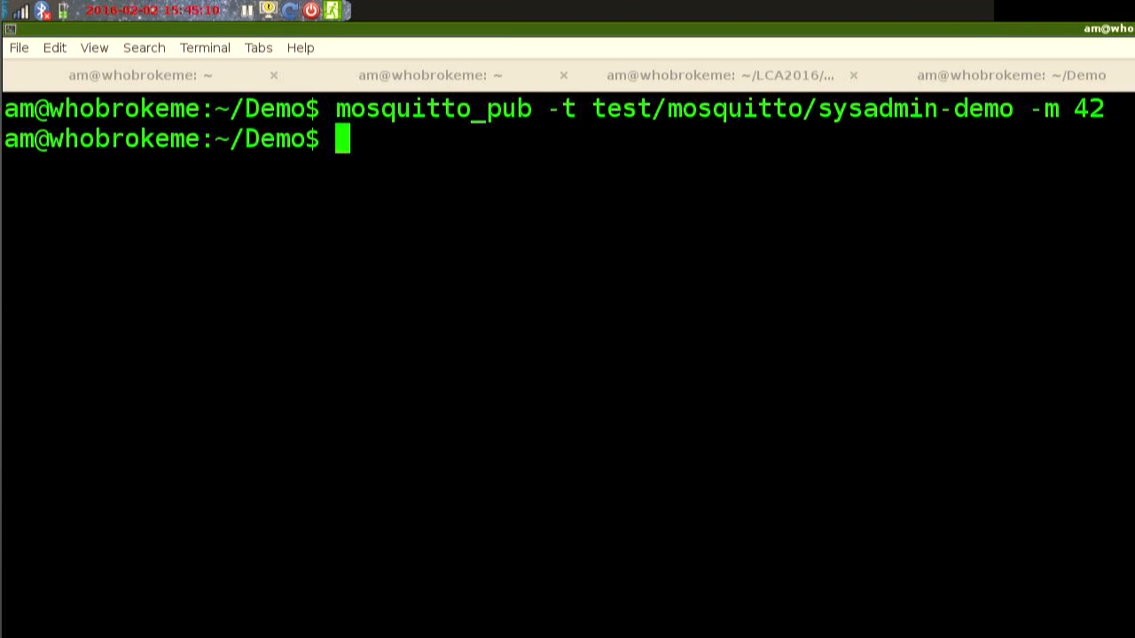
left_click(731, 75)
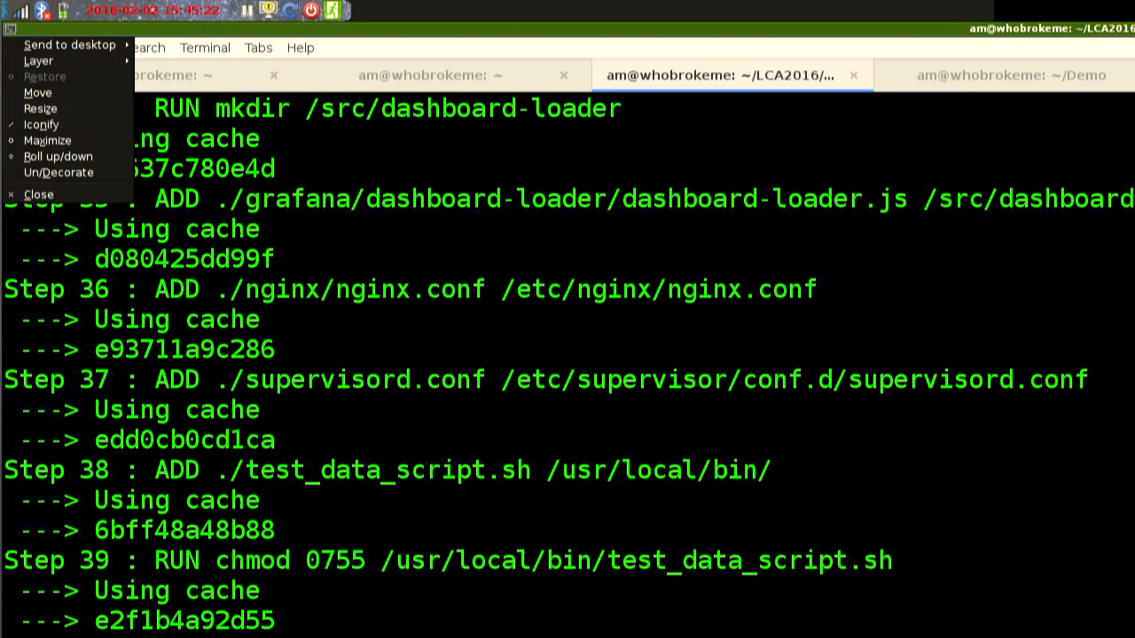
mouse_move(37, 92)
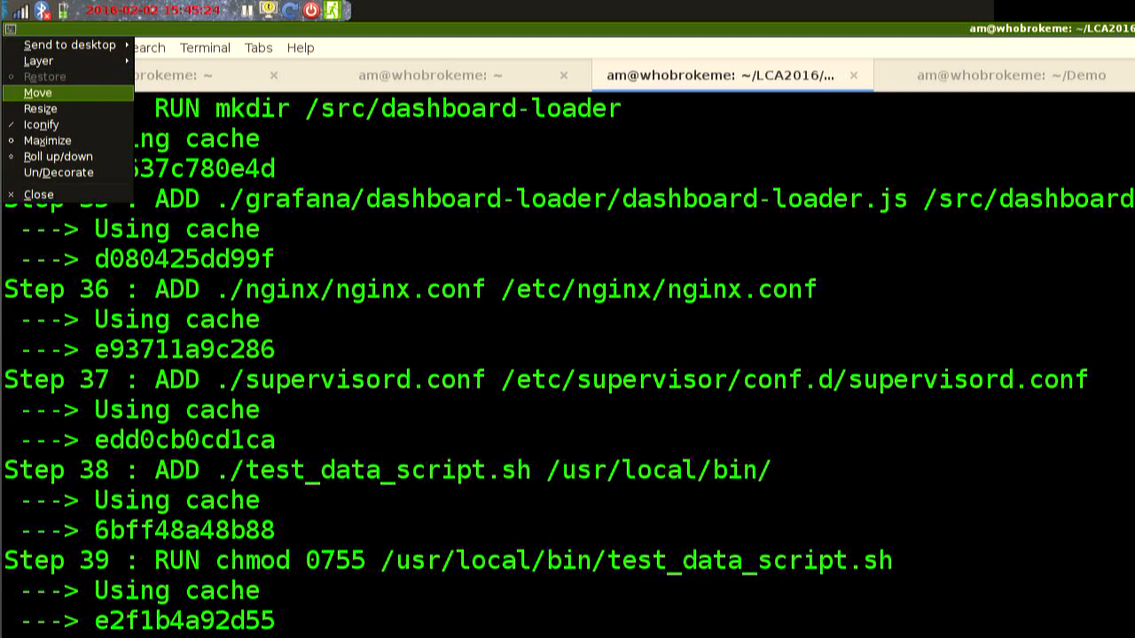
mouse_move(41, 124)
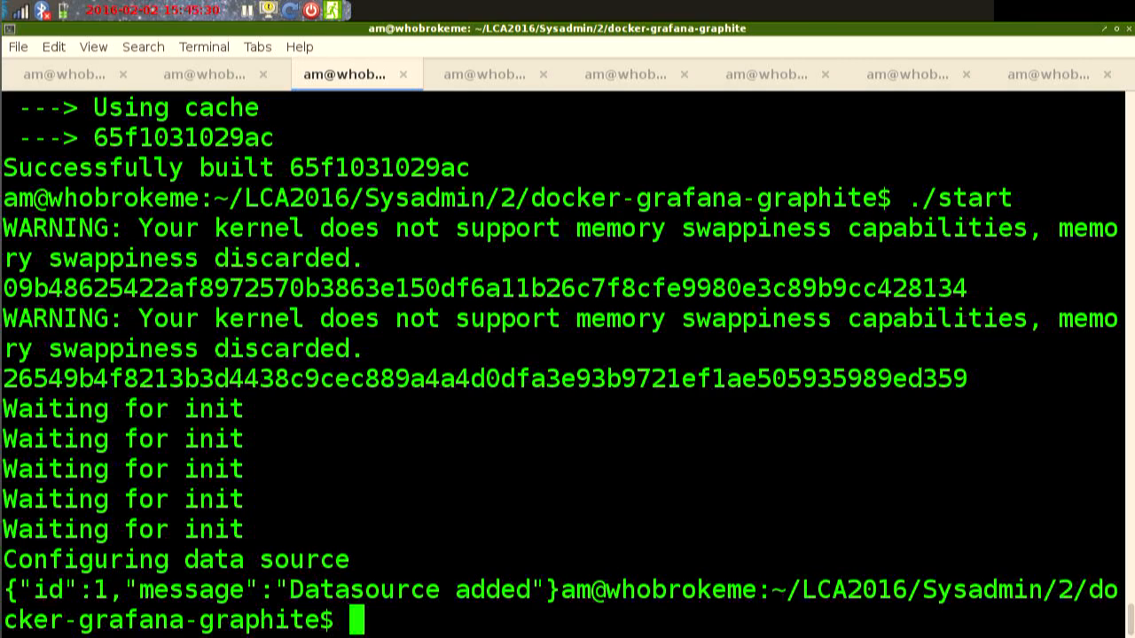
Run ./start in docker-grafana-graphite (cloned with -b demo), then switch to the mosquitto_sub session.
type("./start")
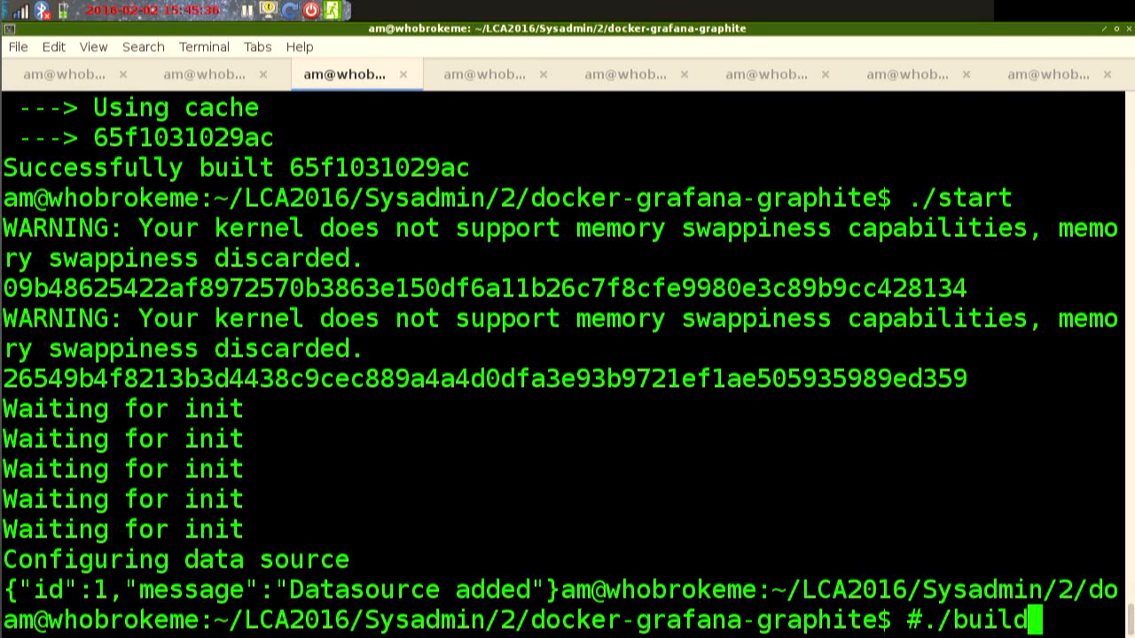
type("git clone pastcompute/docker-grafana-graphite -b demo")
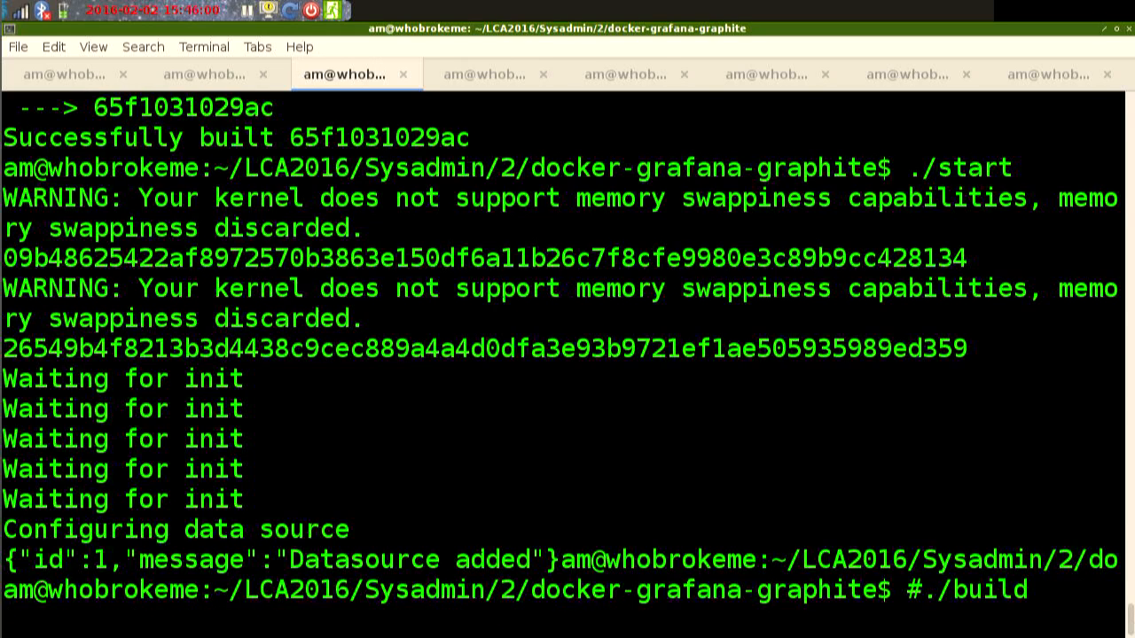
type("start")
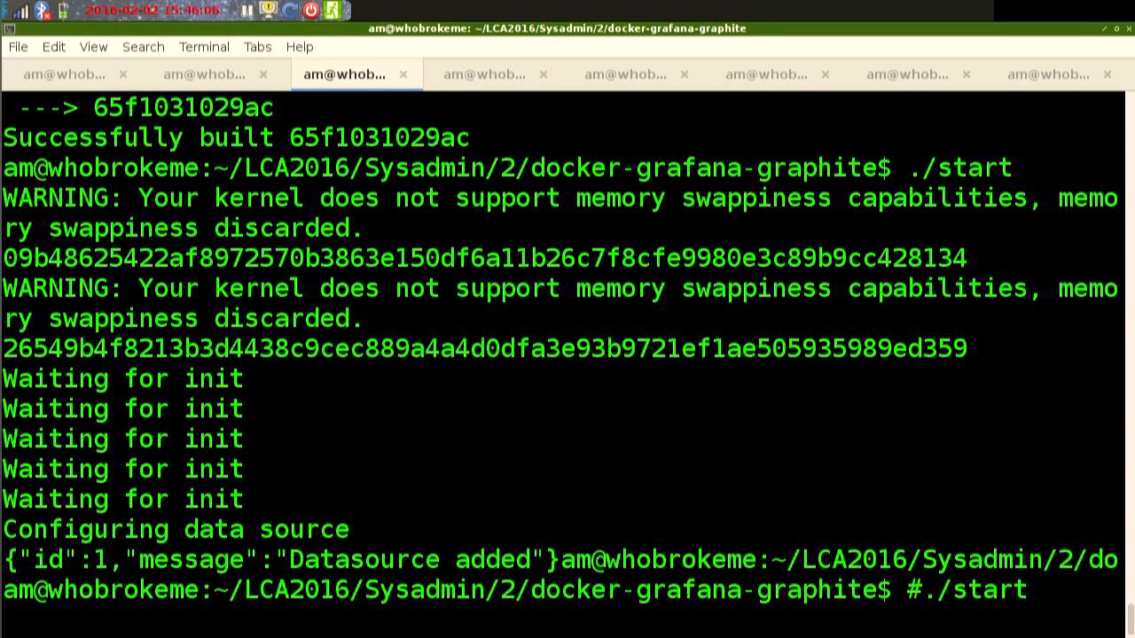
left_click(497, 75)
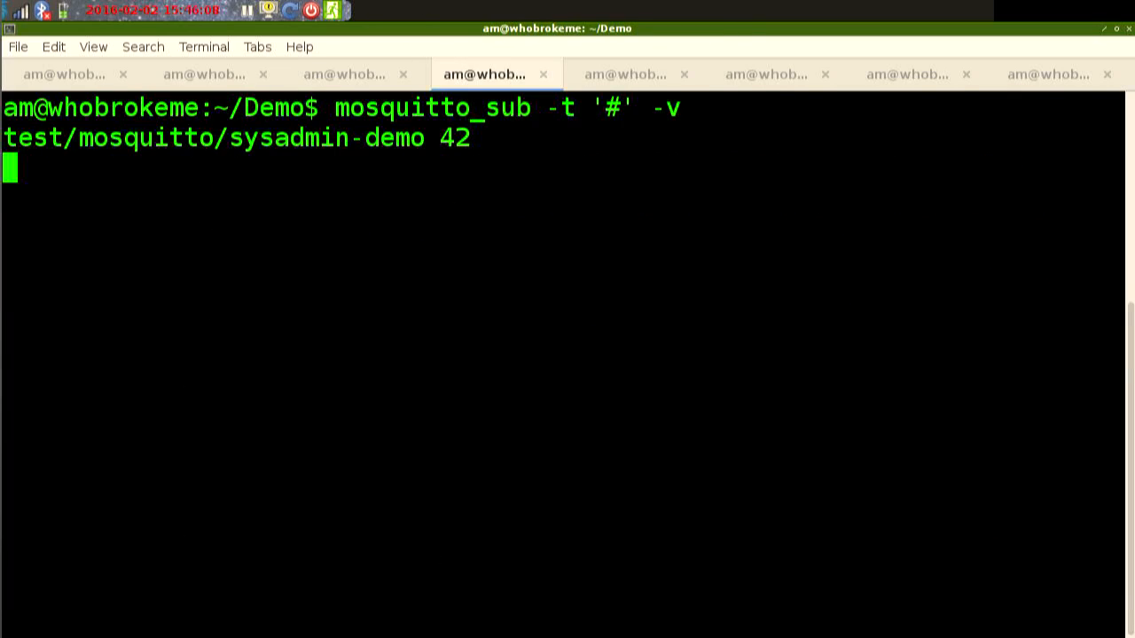
Check the MQTT publishing session and the mqtt2graphite log forwarding broker metrics to Graphite.
left_click(637, 74)
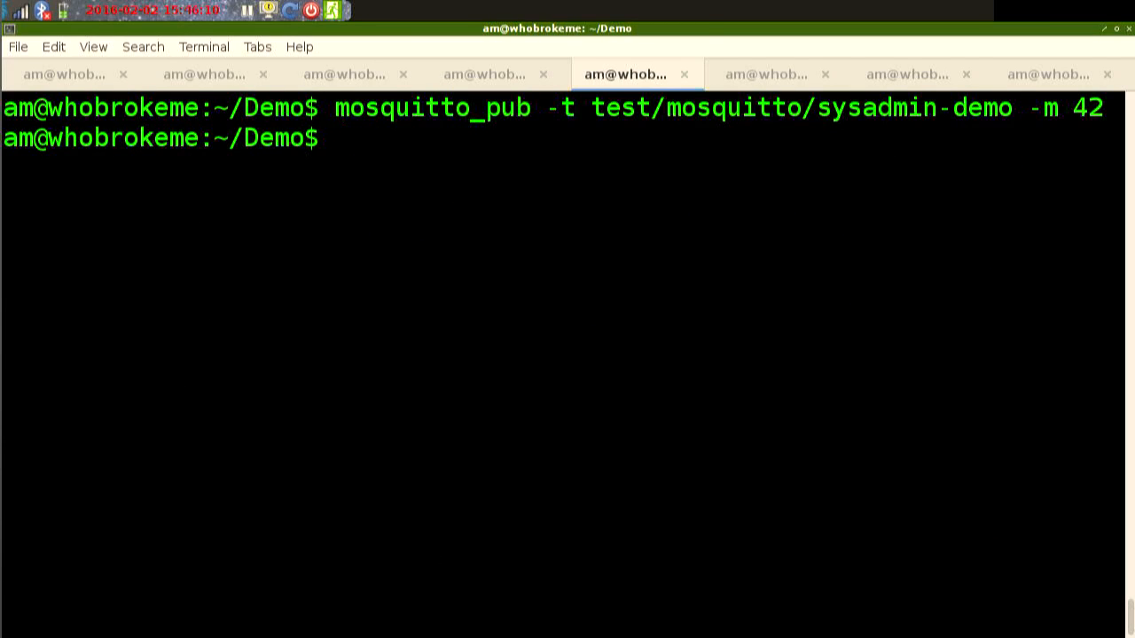
left_click(764, 74)
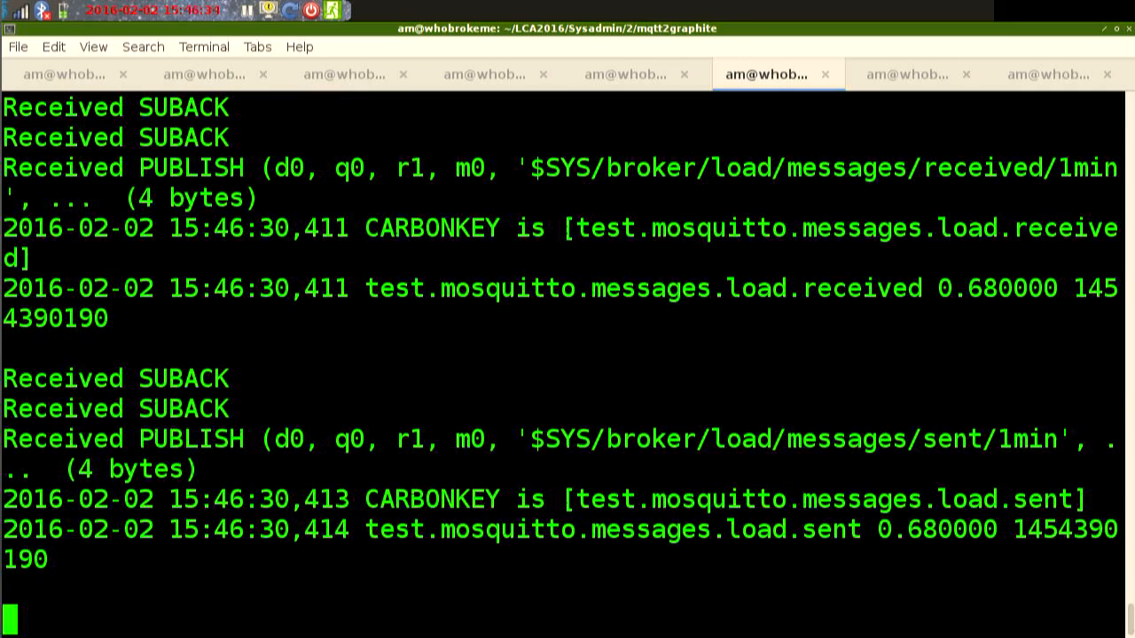
left_click(919, 74)
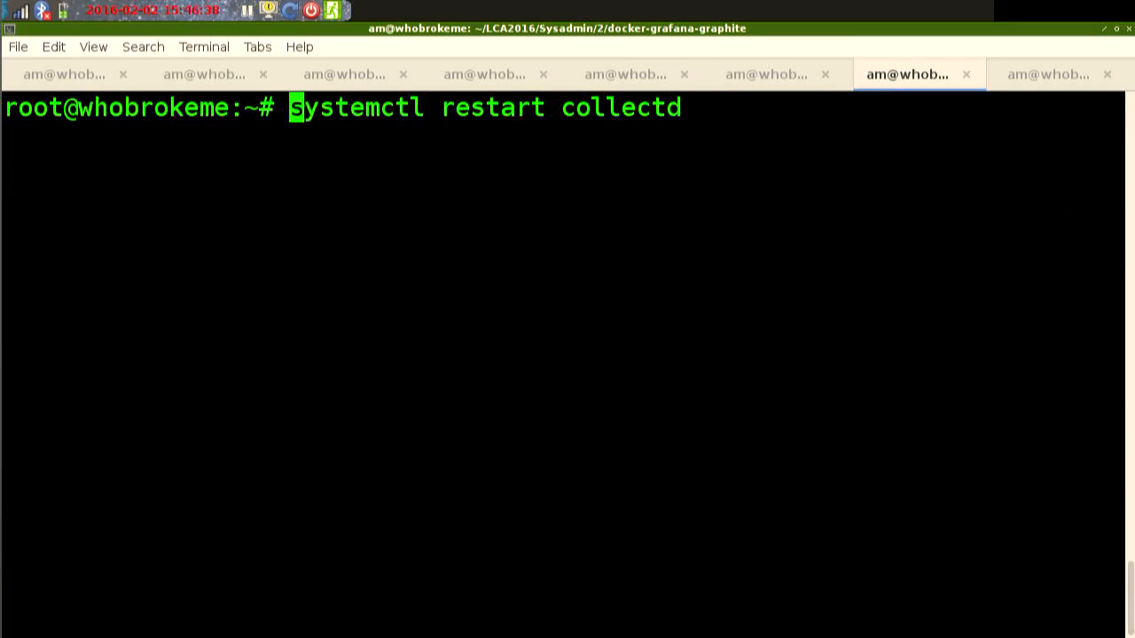
left_click(779, 75)
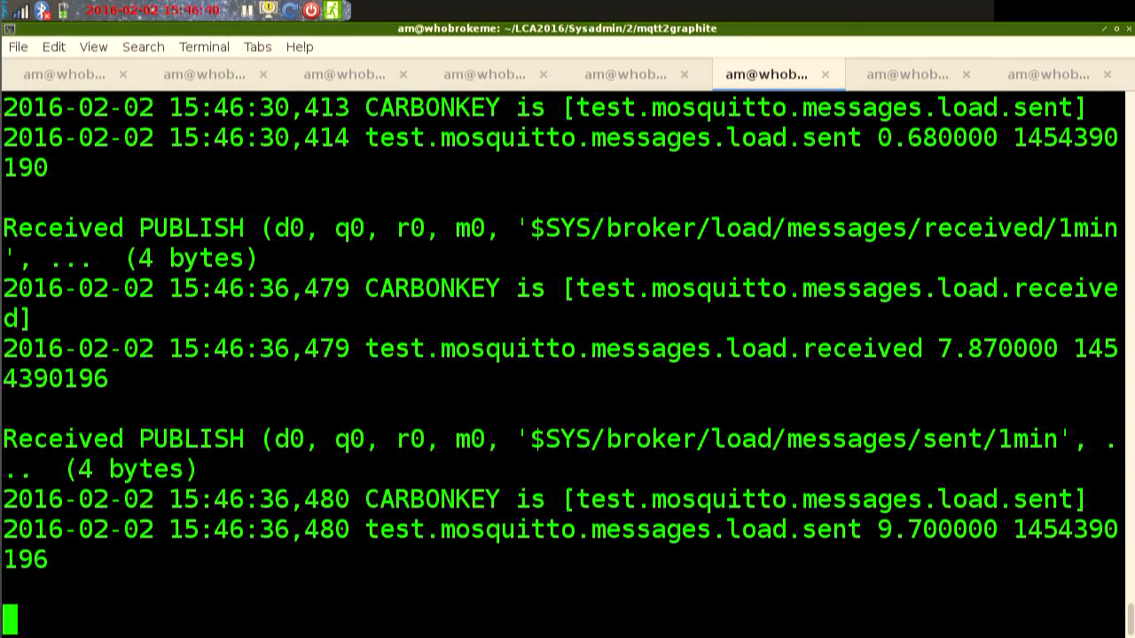
Recall the previous mosquitto_sub command showing the sysadmin-demo message being received.
left_click(482, 75)
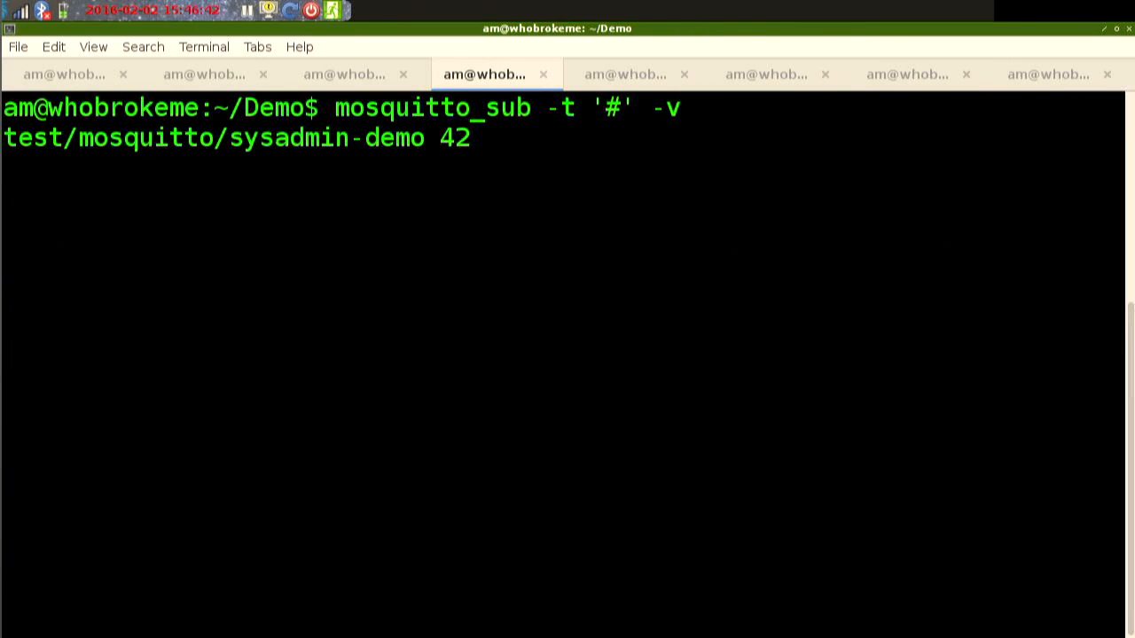
key("up")
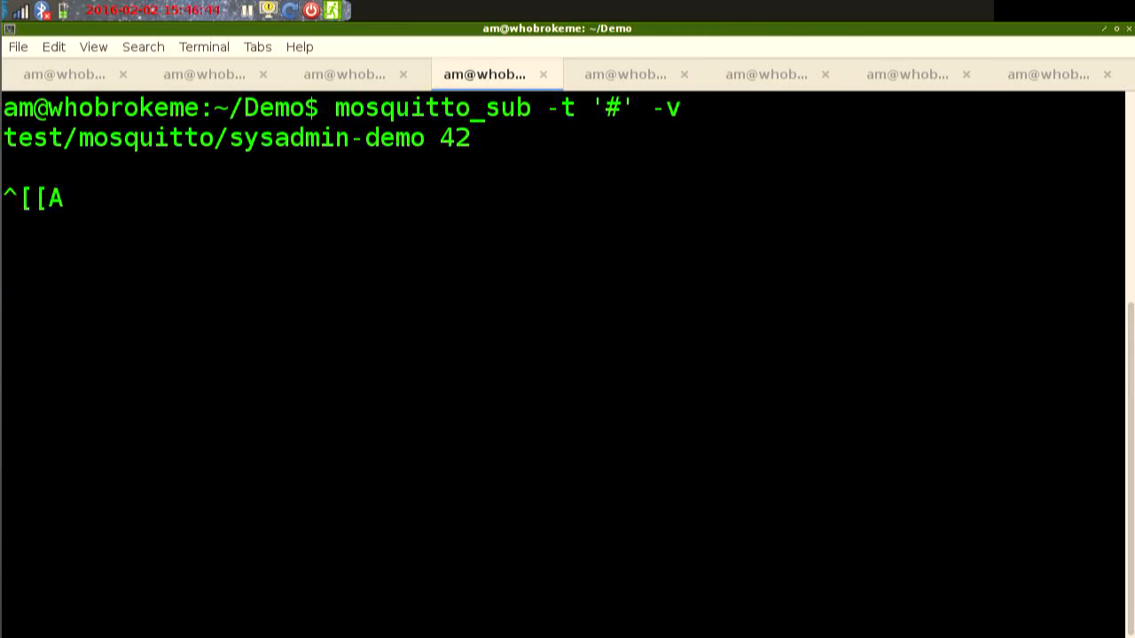
left_click(624, 75)
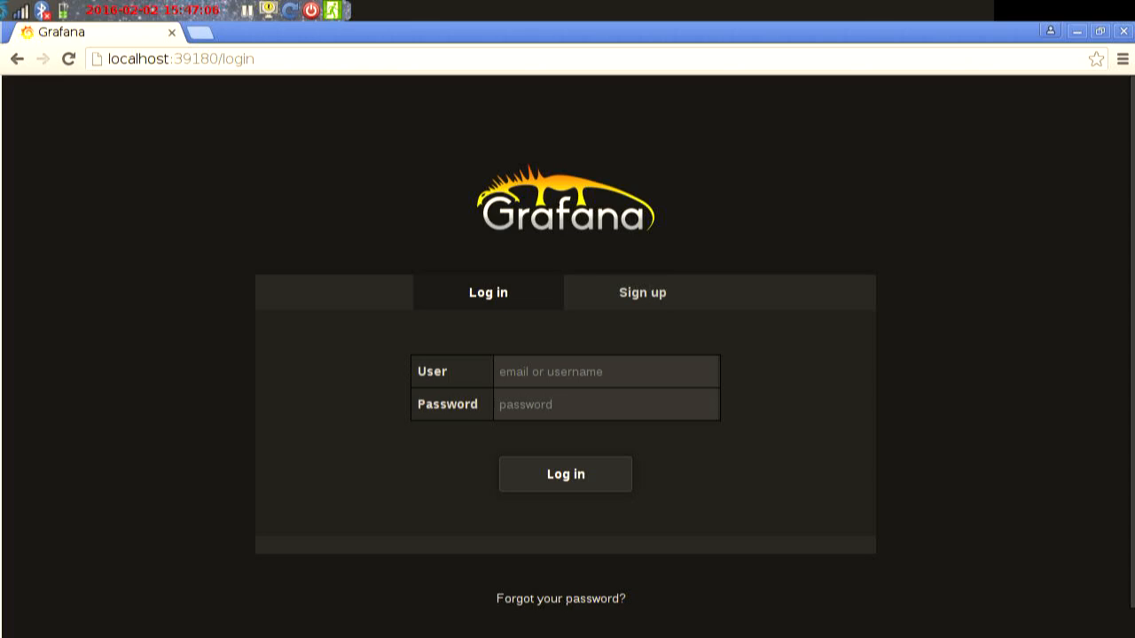
Log in to Grafana as admin and reach the Home page.
left_click(607, 371)
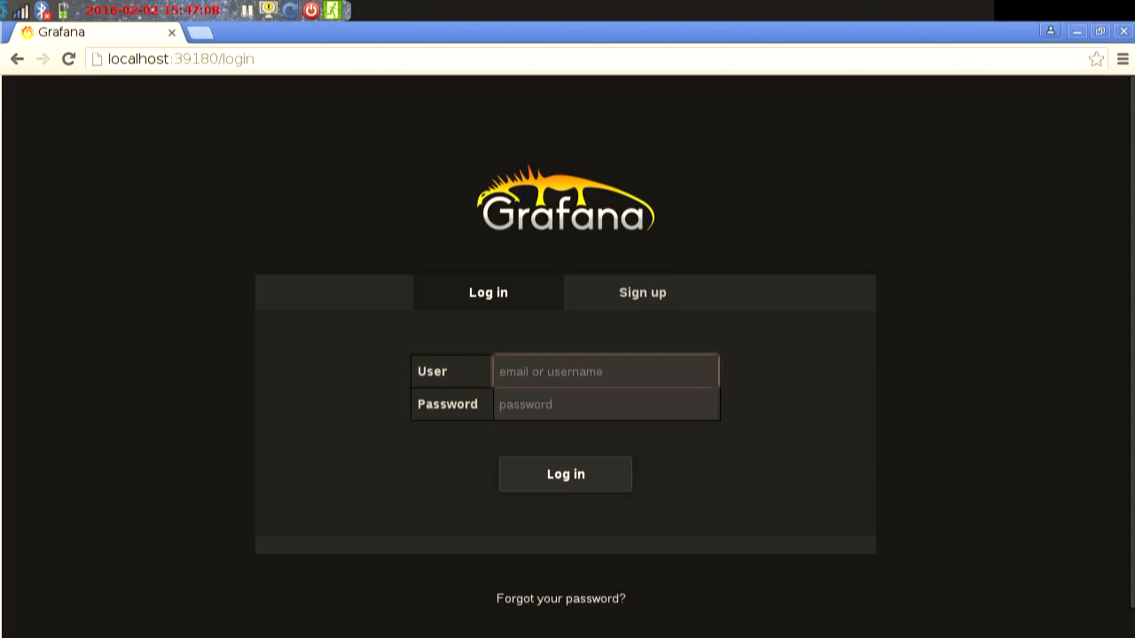
type("admin")
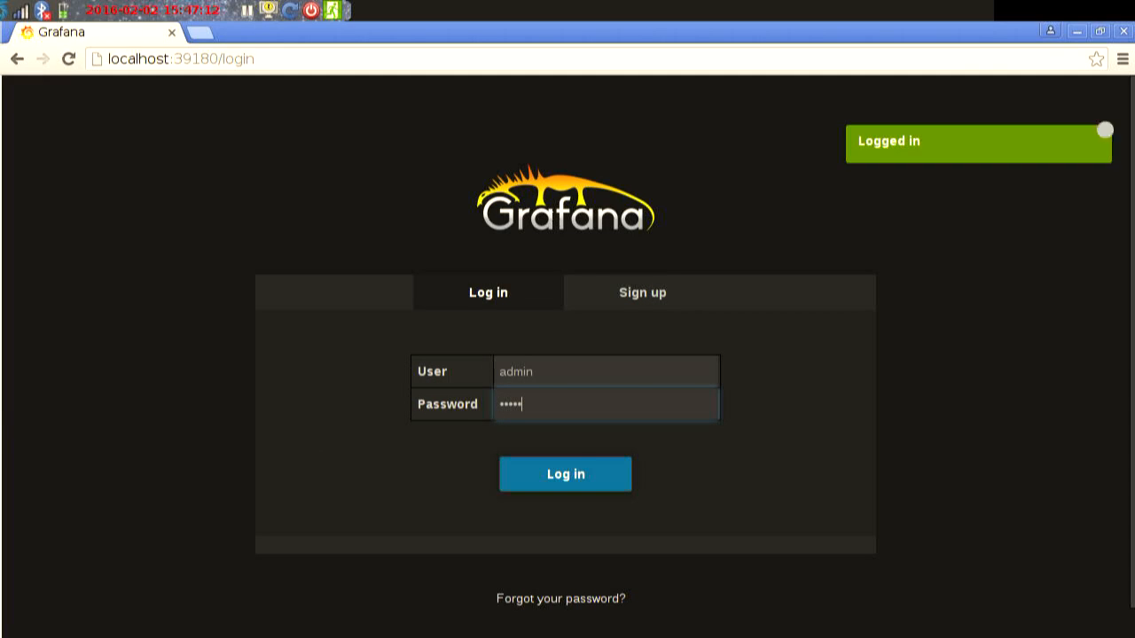
left_click(564, 474)
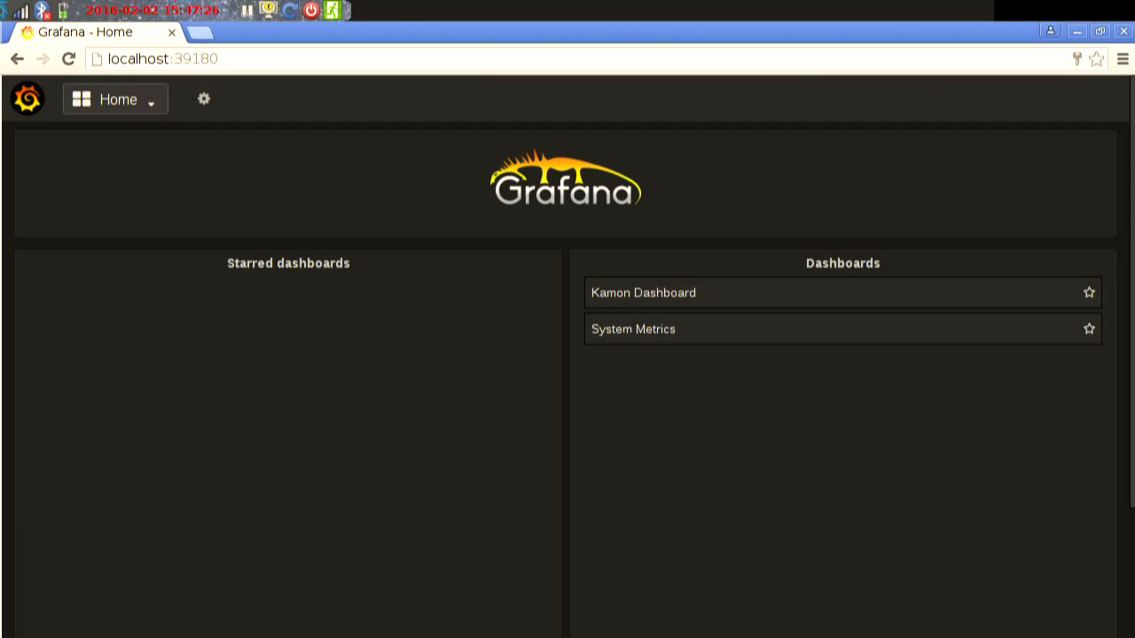
Show the dashboard picker listing Home, Kamon Dashboard and System Metrics.
left_click(114, 99)
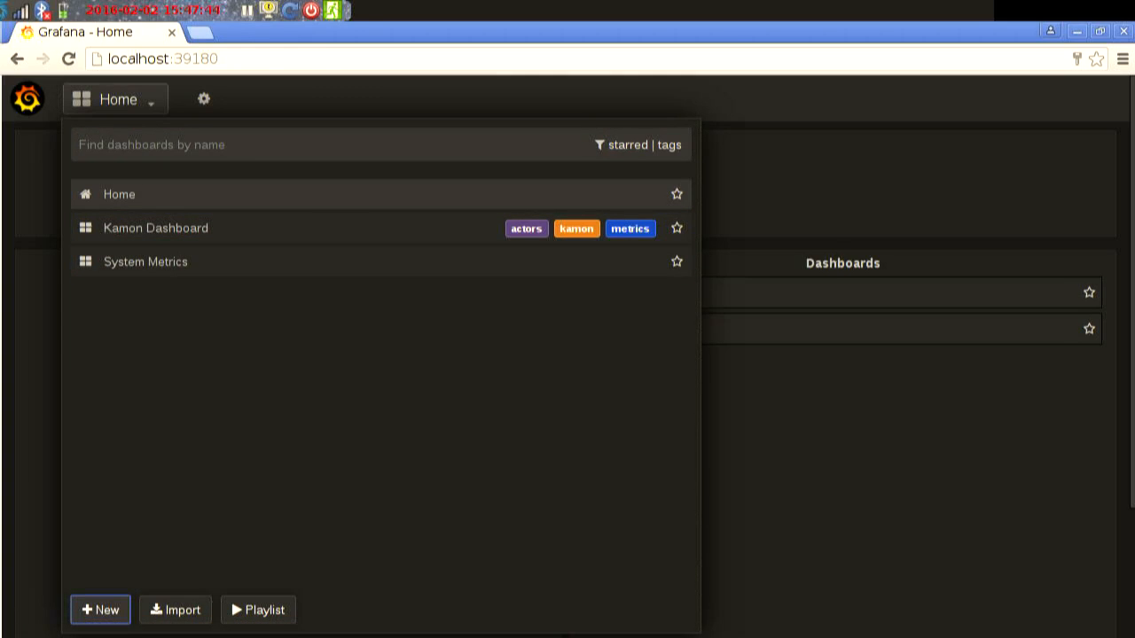
Create a new empty dashboard from the dashboard list.
left_click(99, 610)
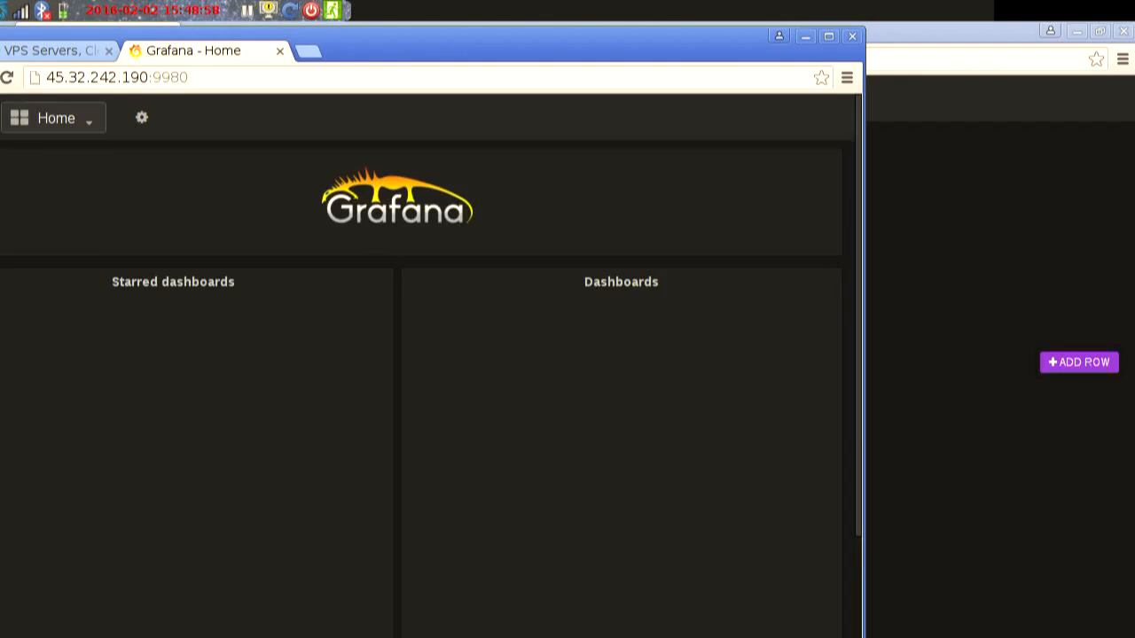
Use the title-bar window menu to bring the small browser window to the Vultr page.
left_click(305, 50)
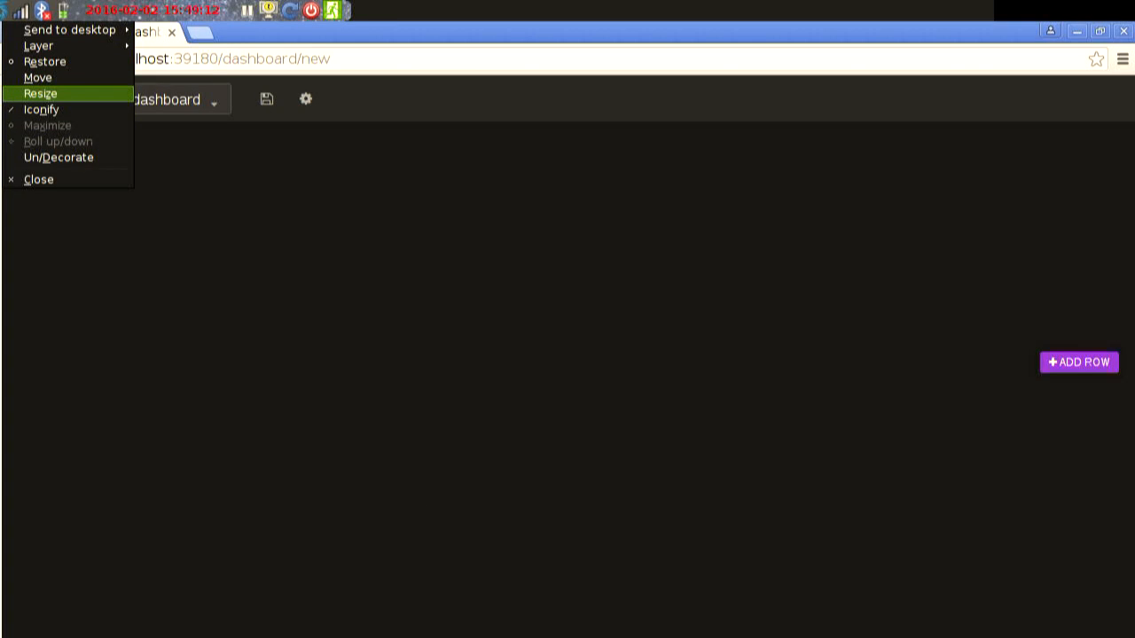
mouse_move(39, 78)
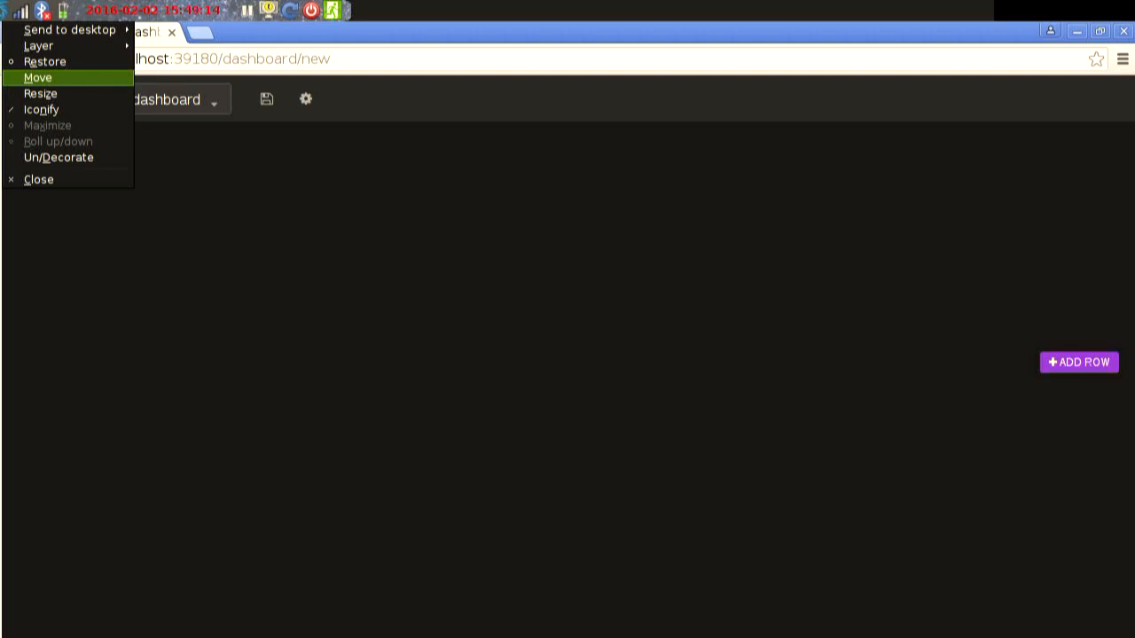
mouse_move(39, 92)
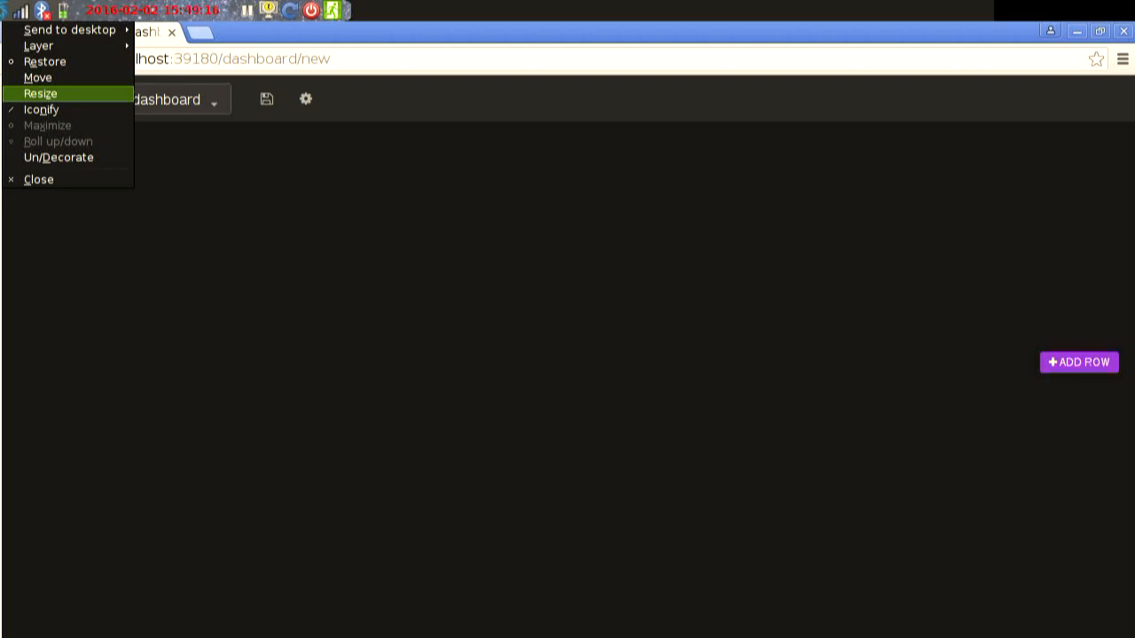
mouse_move(41, 110)
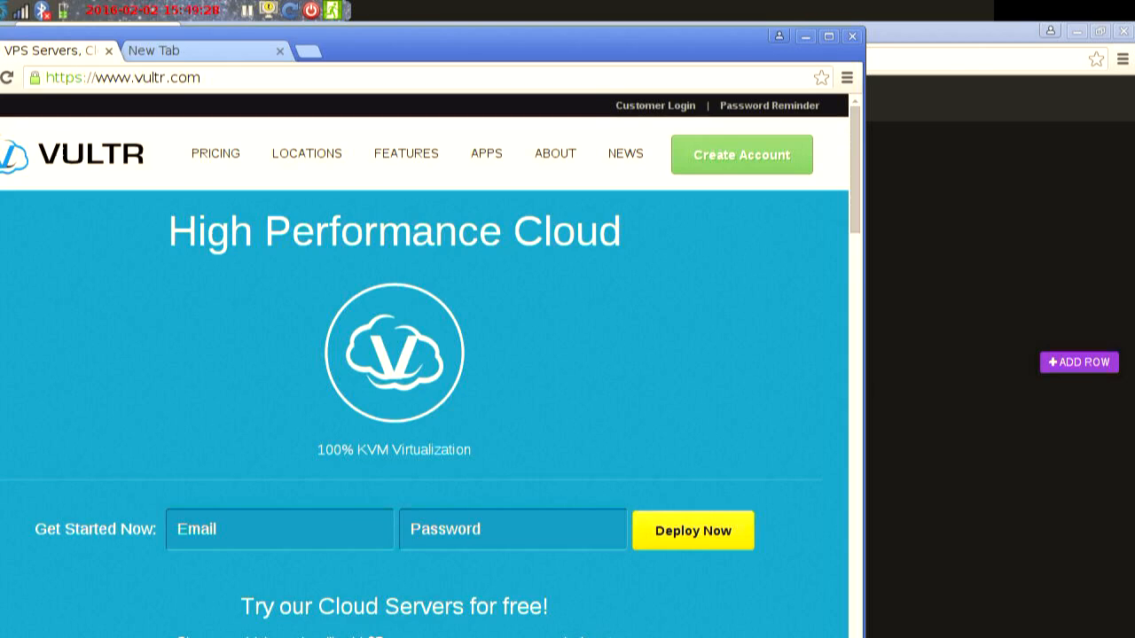
Load the remote Grafana server at 45.32.242.190:9980 in the new tab.
left_click(204, 49)
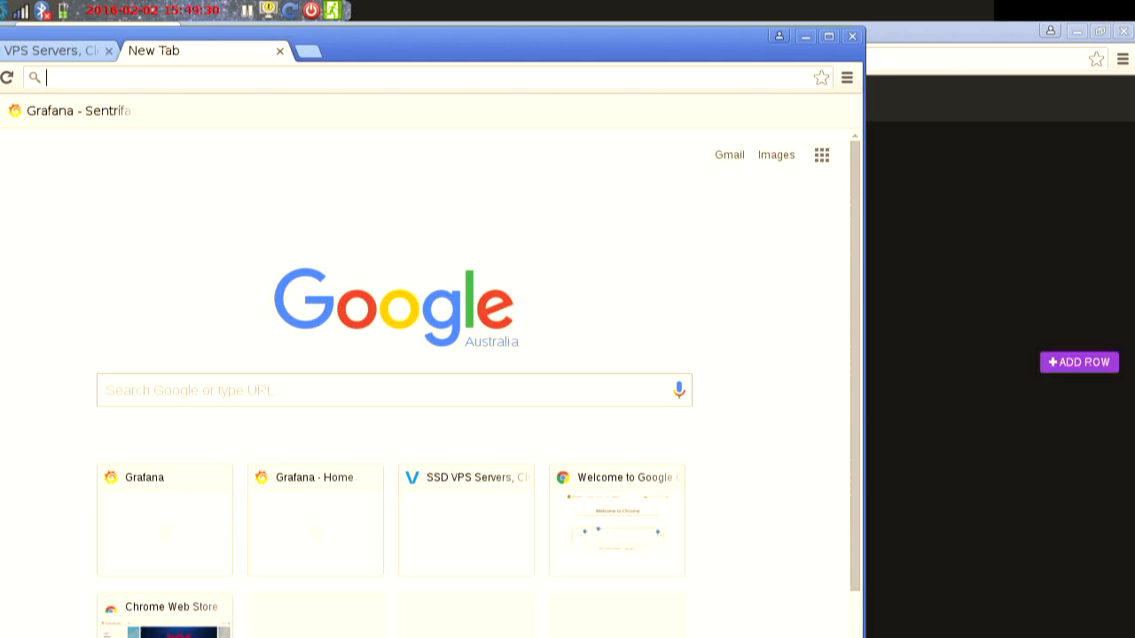
type("45.32.242.190:9980")
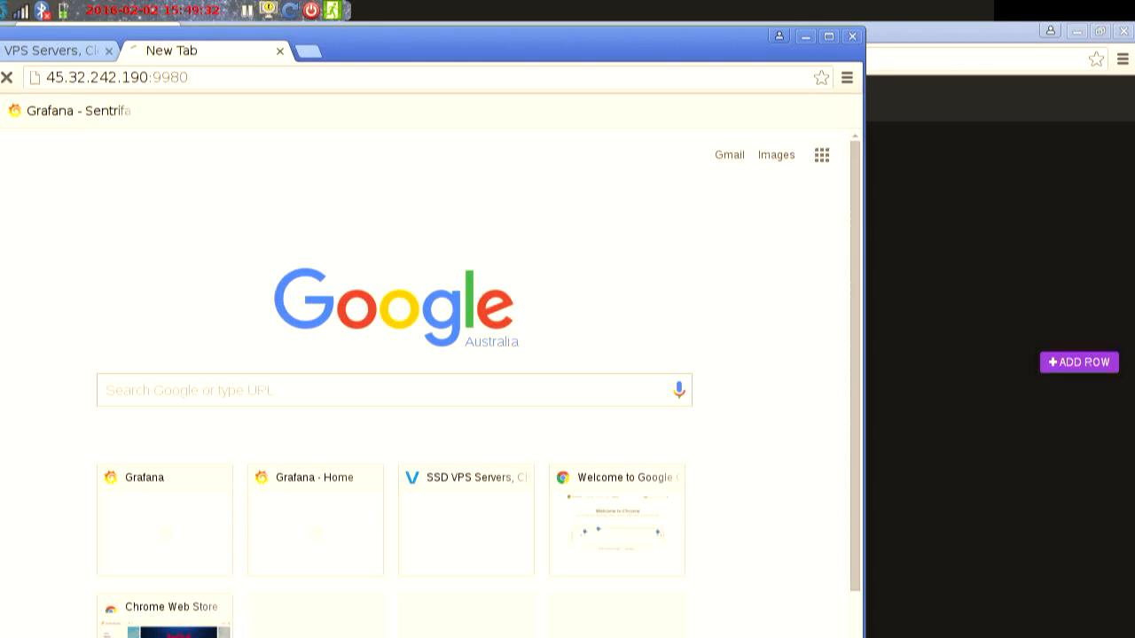
left_click(144, 477)
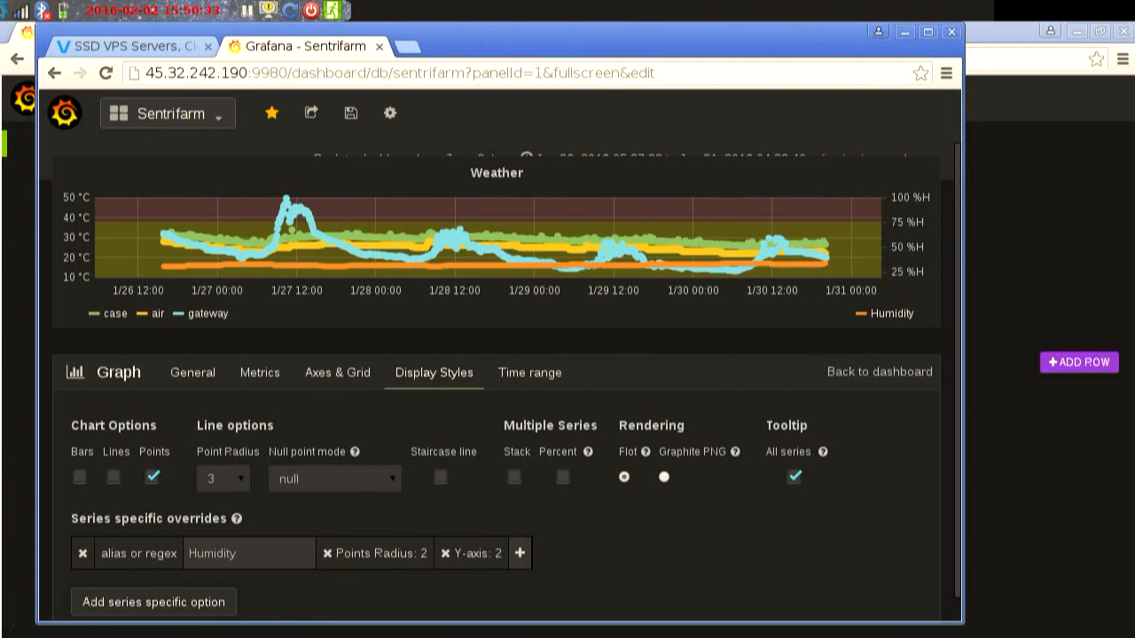
mouse_move(639, 244)
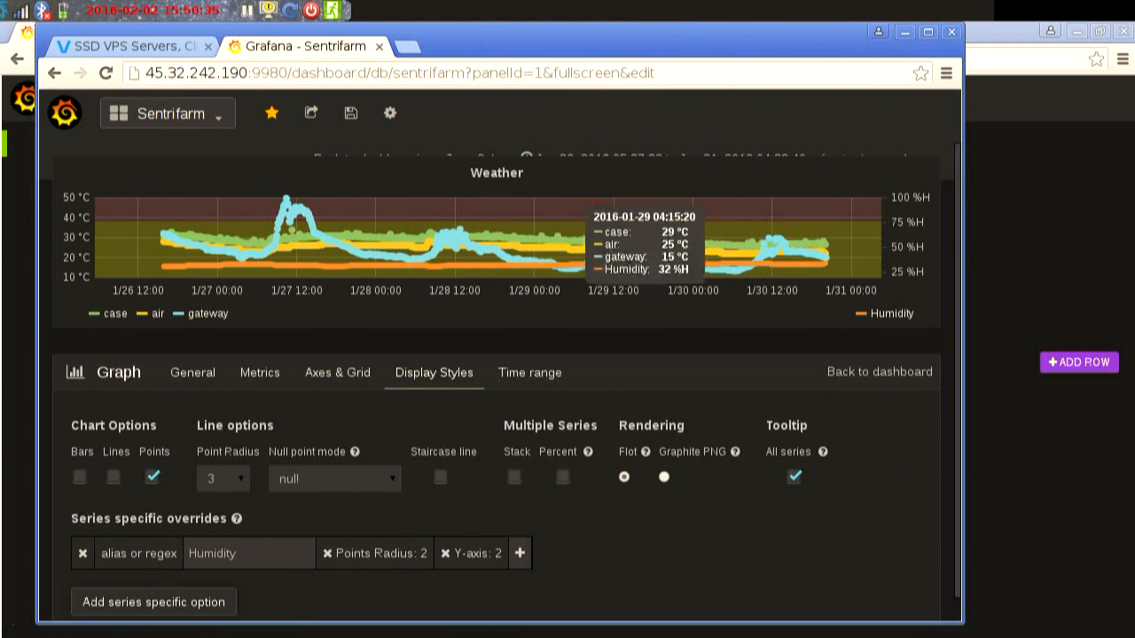